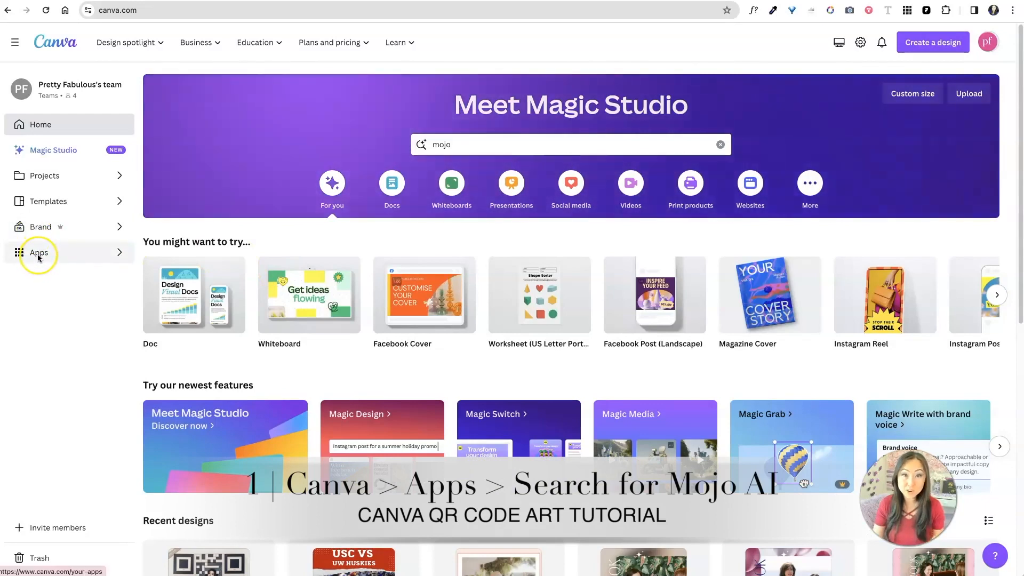
- Search Canva's Apps for 'mojo' and bring up the Mojo AI app page
left_click(39, 252)
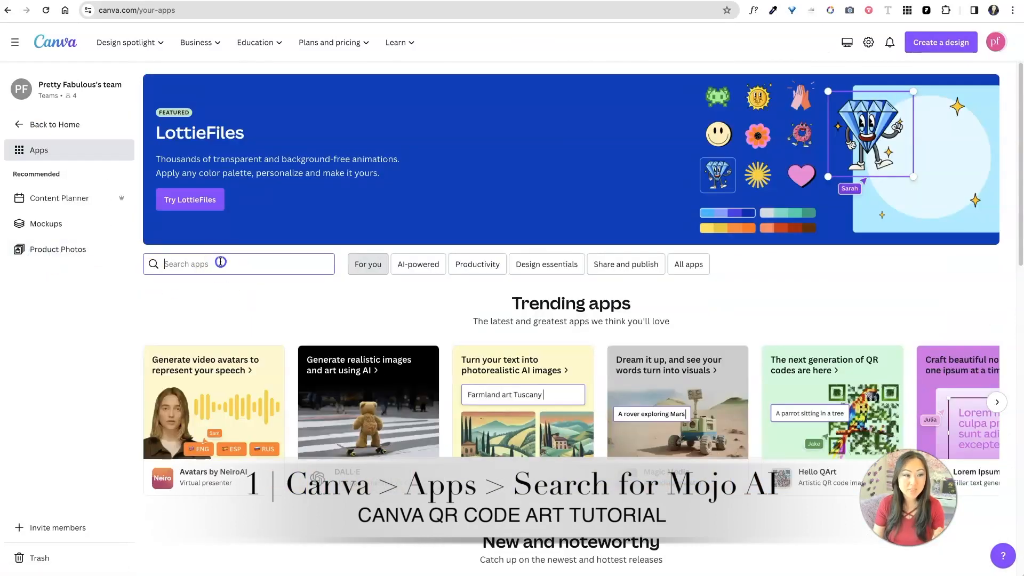
type("mojo")
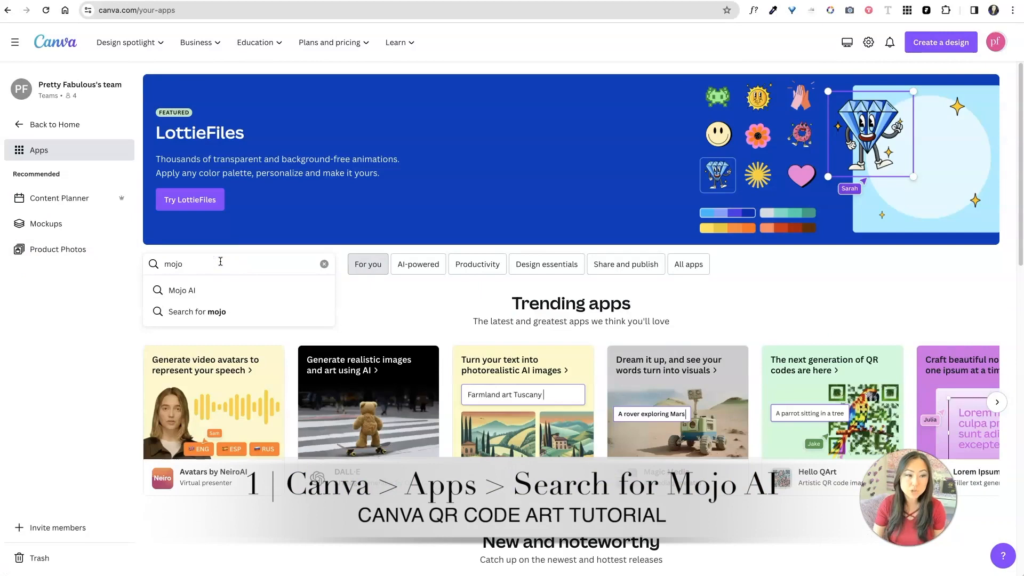
left_click(197, 312)
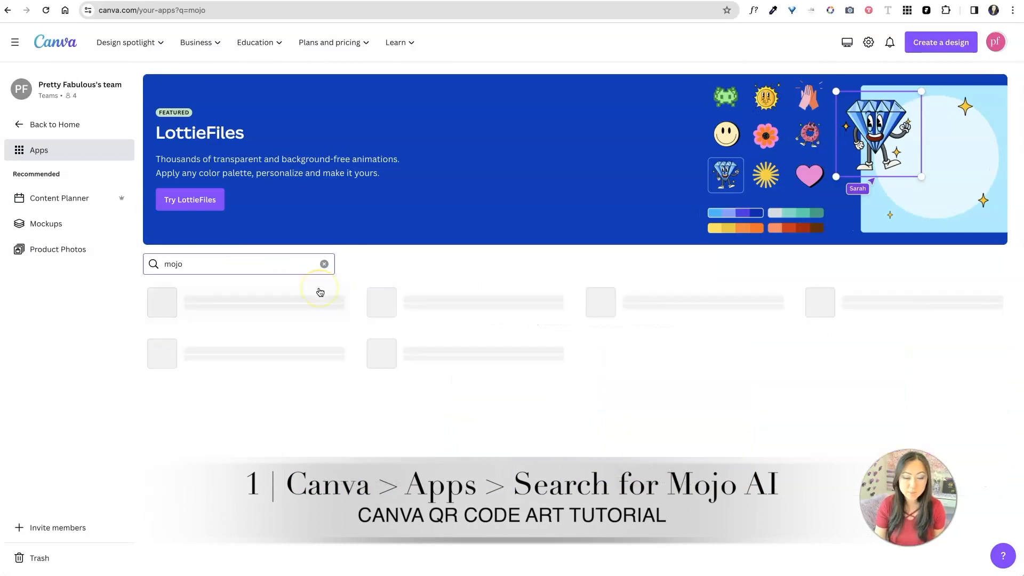
left_click(246, 302)
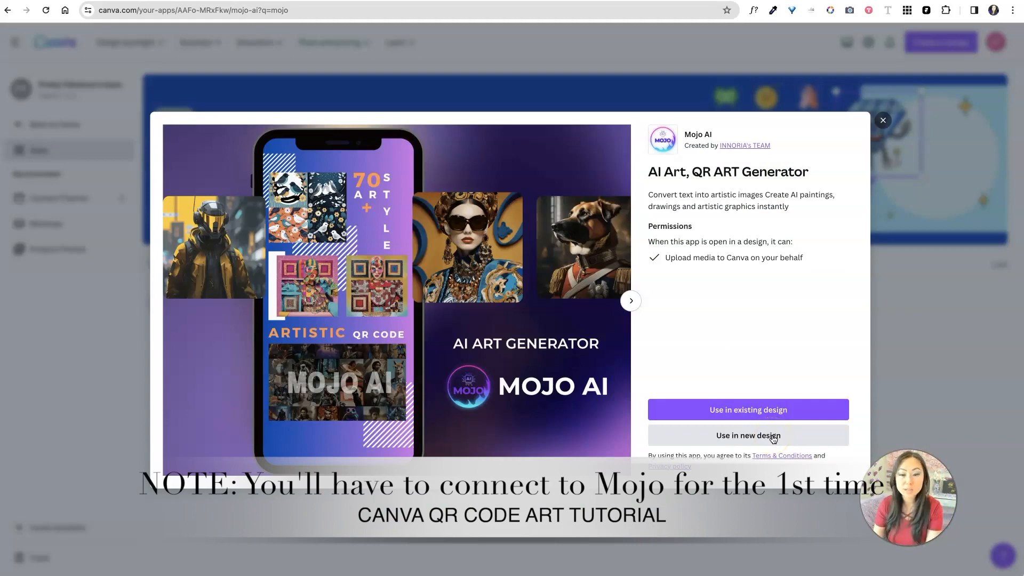
- Use Mojo AI in a new Instagram Post (Square) design
left_click(747, 436)
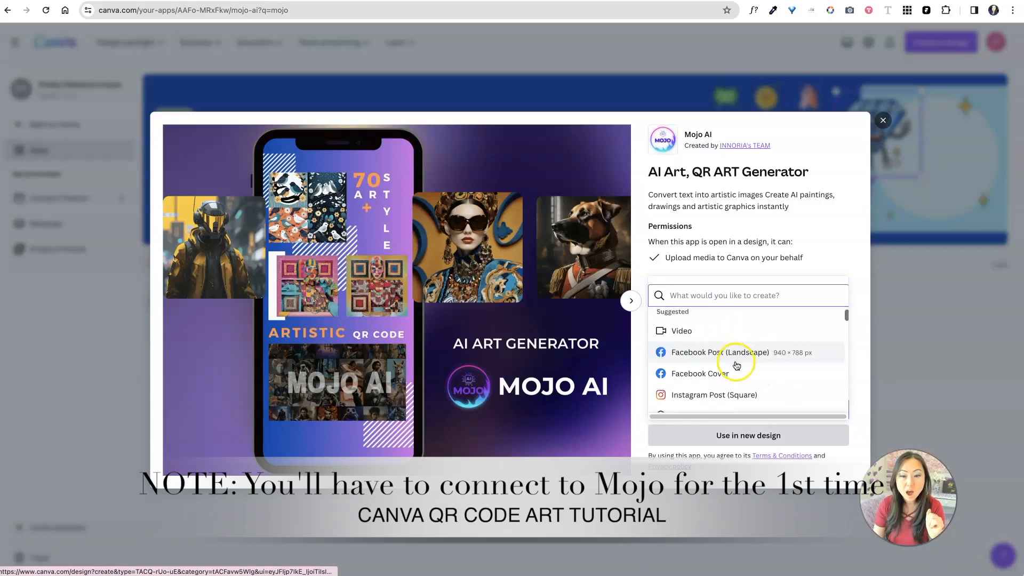
left_click(720, 352)
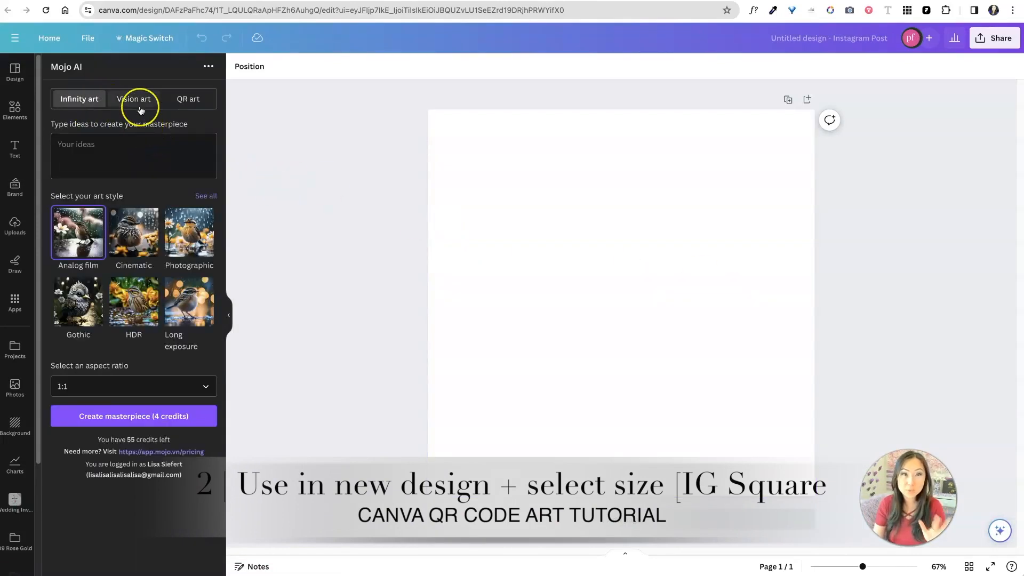
- Switch Mojo AI to QR art mode and choose the 3D art style
left_click(133, 98)
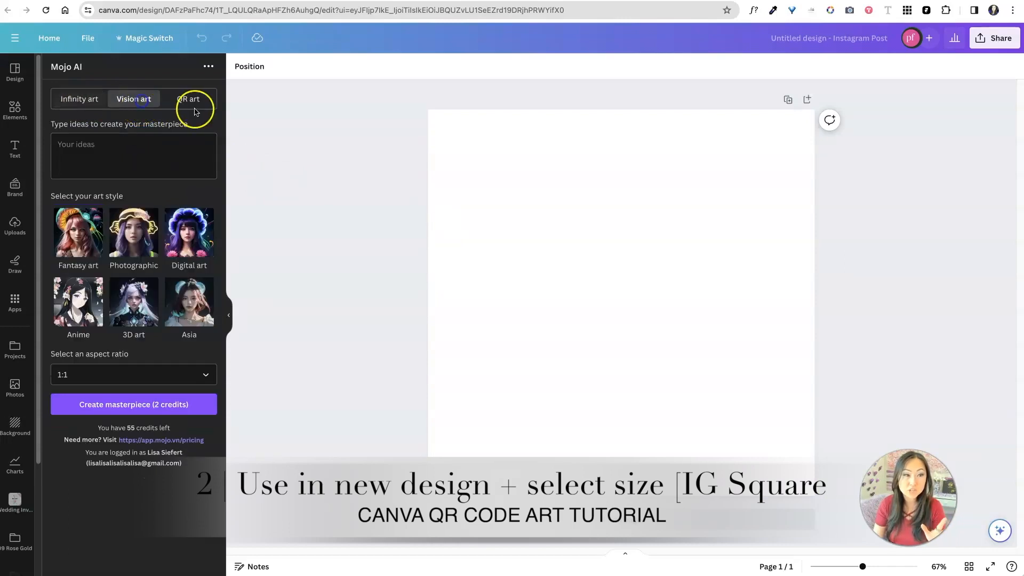
left_click(188, 98)
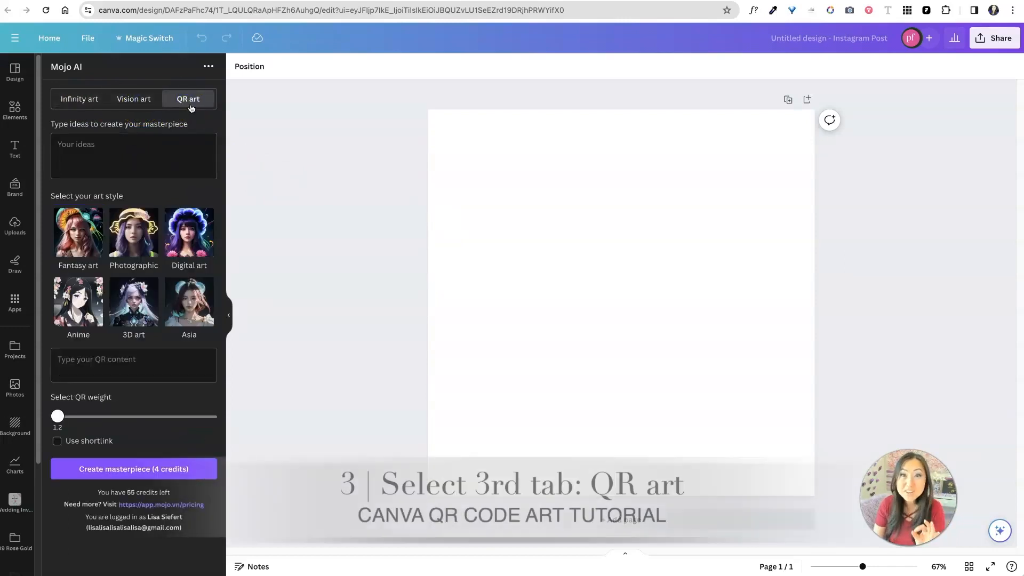
mouse_move(202, 112)
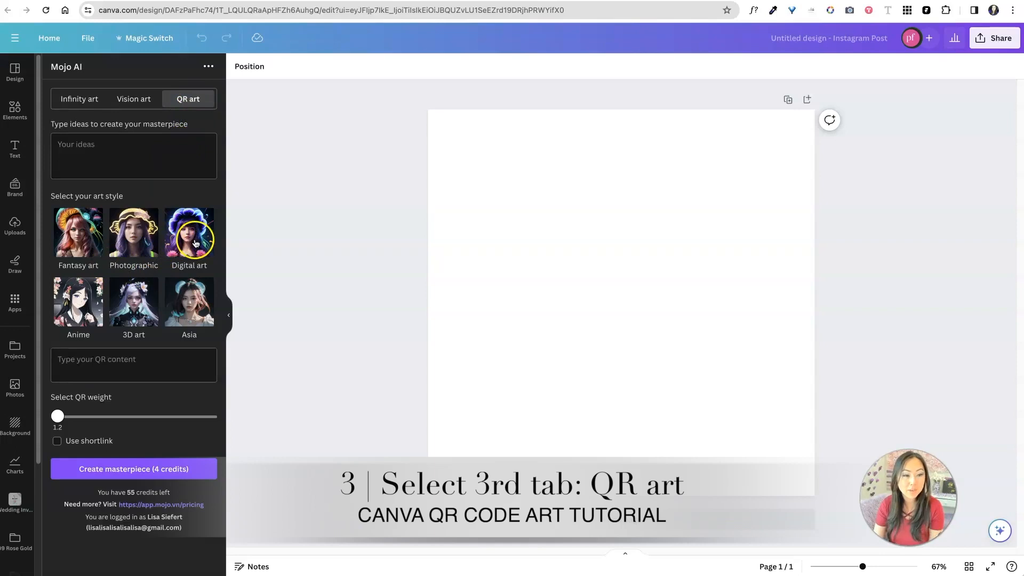
left_click(134, 301)
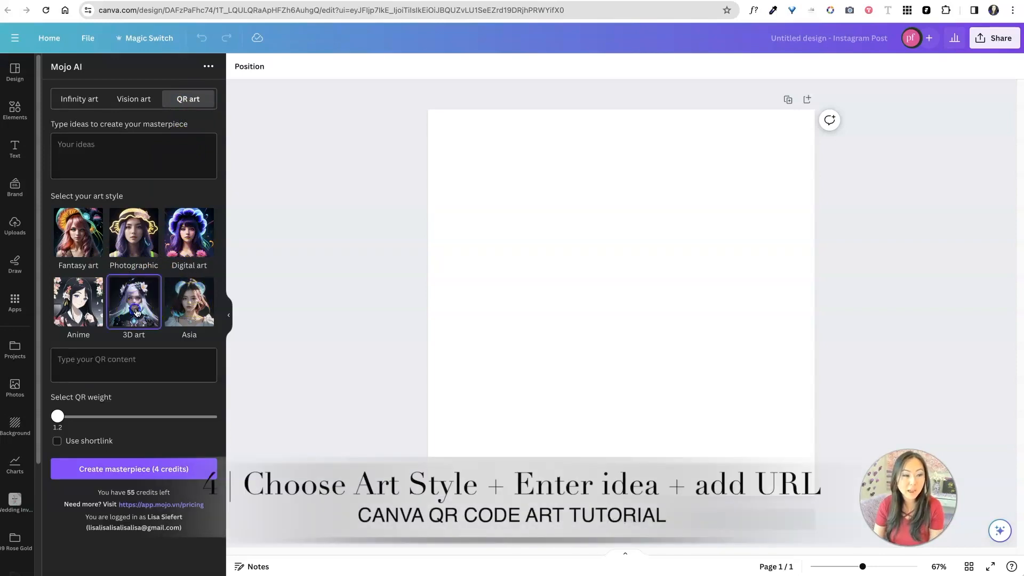
left_click(134, 156)
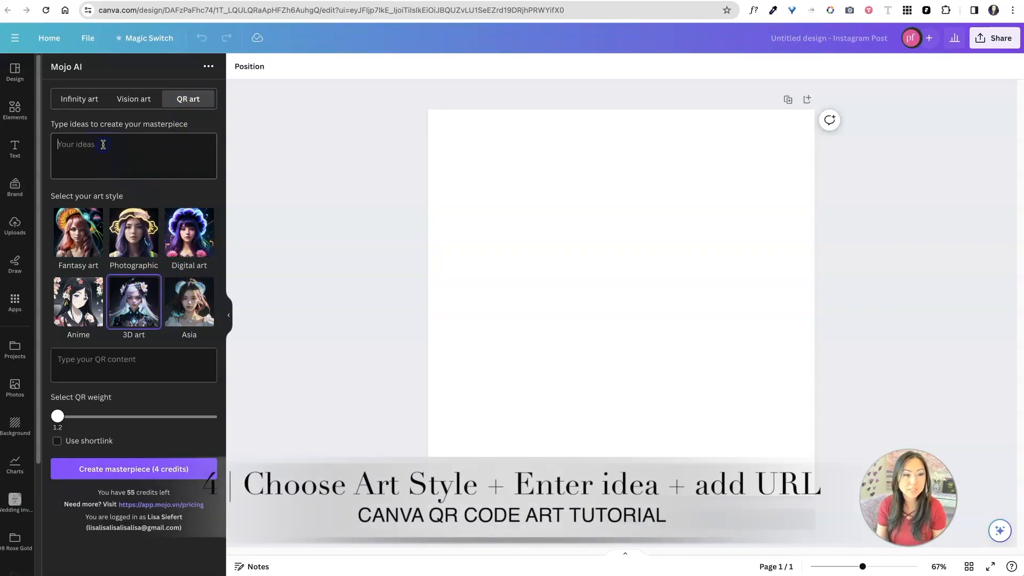
- Enter the prompt 'notebooks, pens stationery and pretty woman writing calligraphy' as the artwork idea
left_click(134, 156)
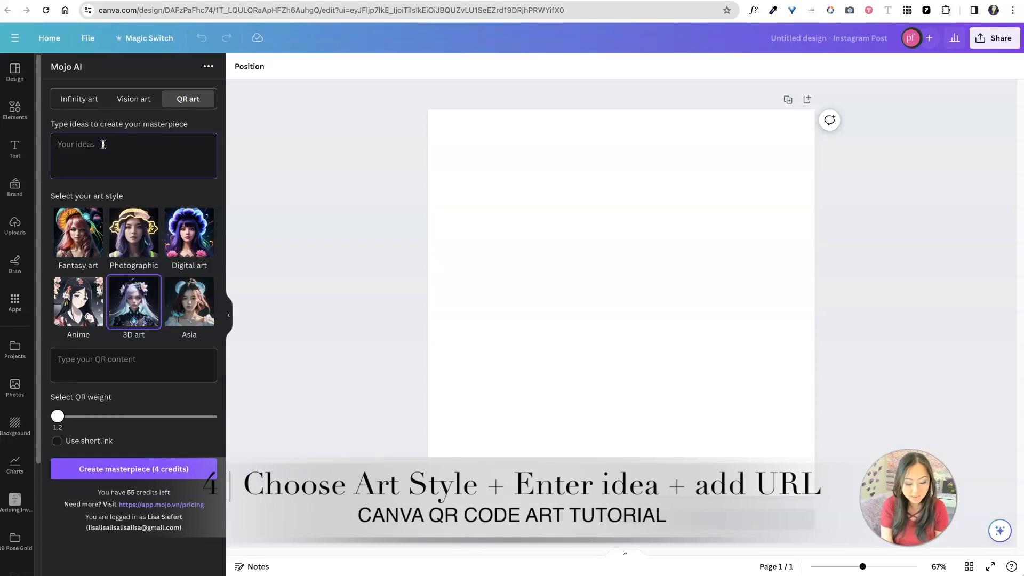
type("n")
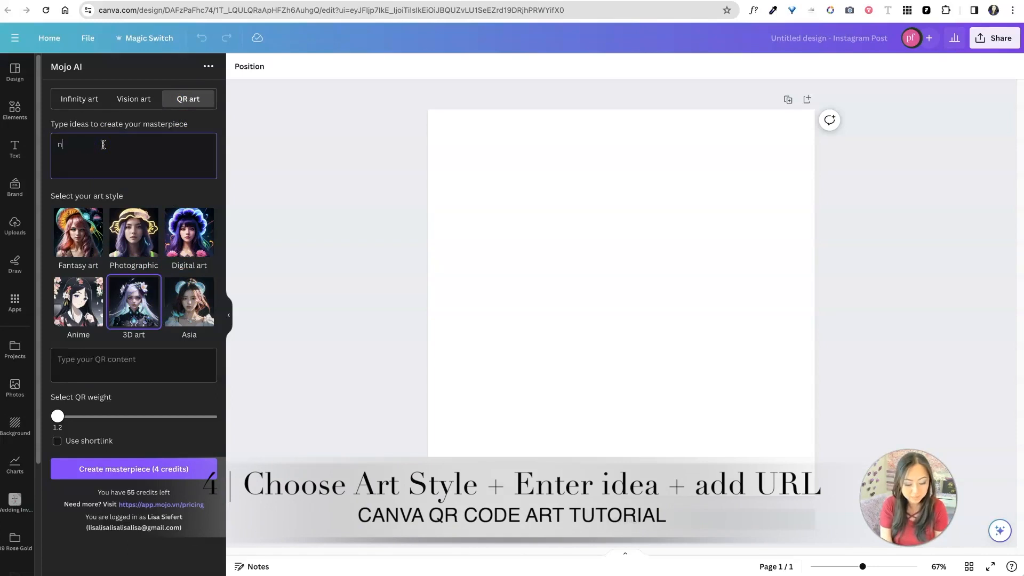
type("otebooks, pens")
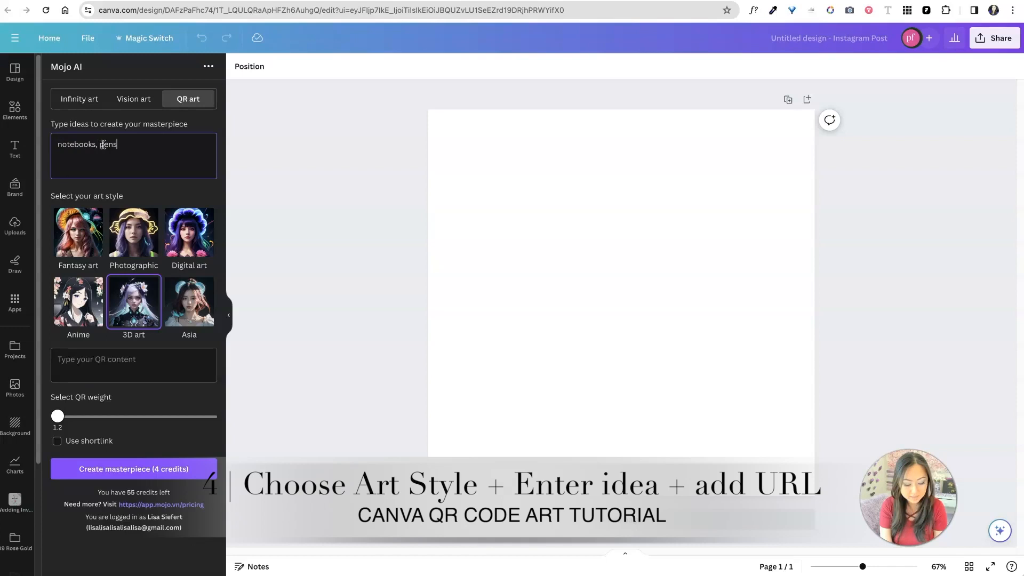
type("stationery")
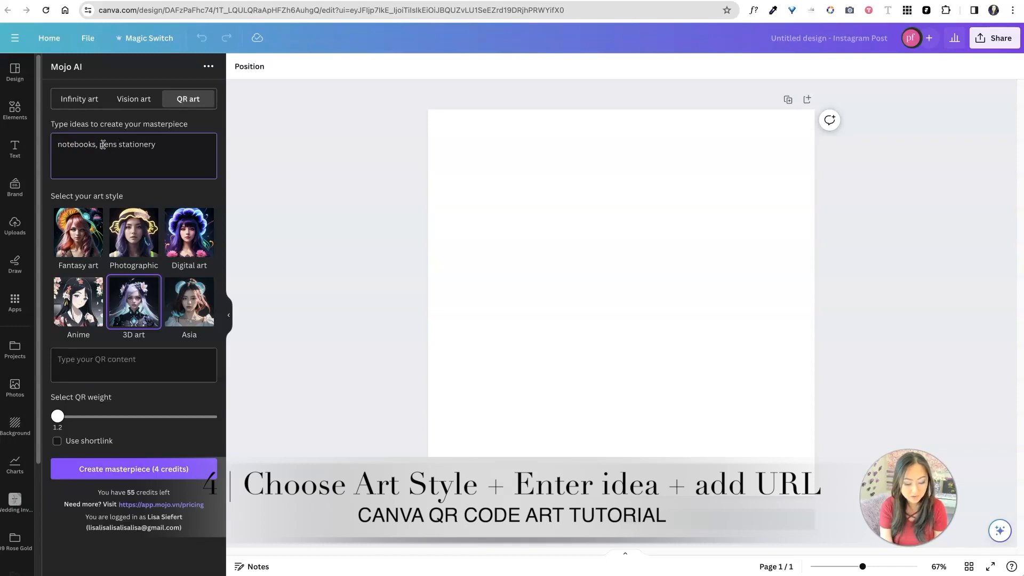
type("and pretty wom")
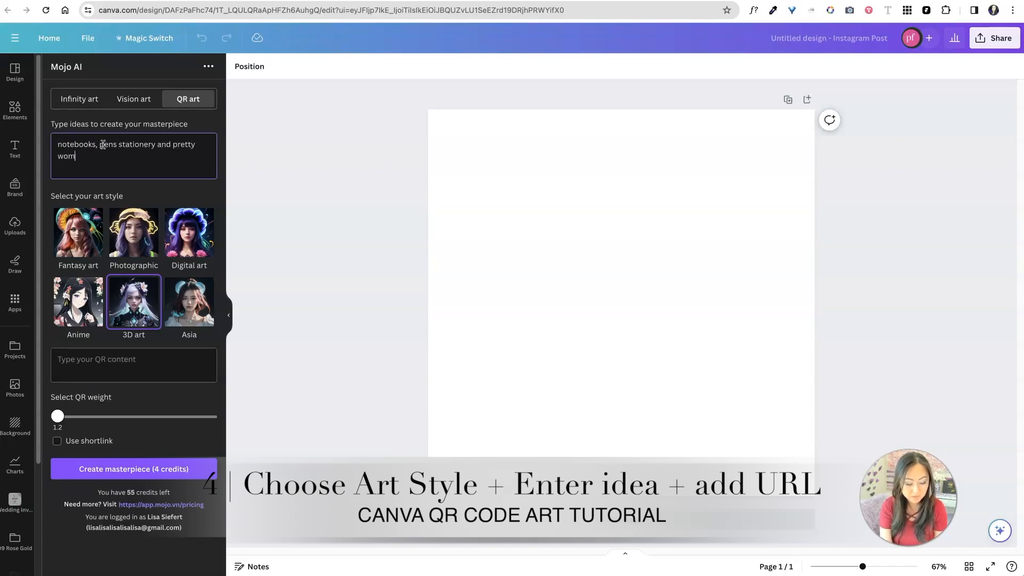
type("an designing")
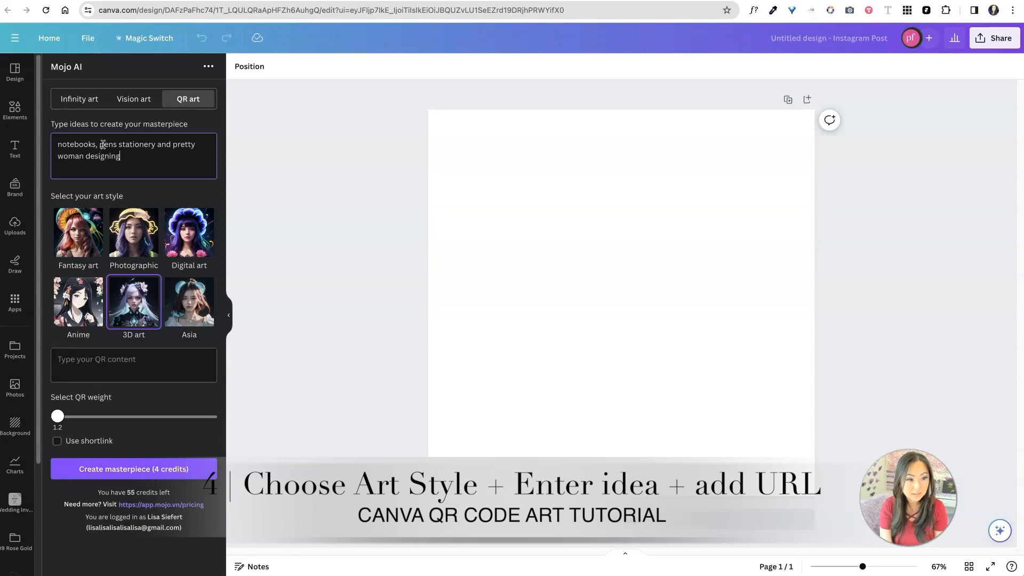
key("Backspace")
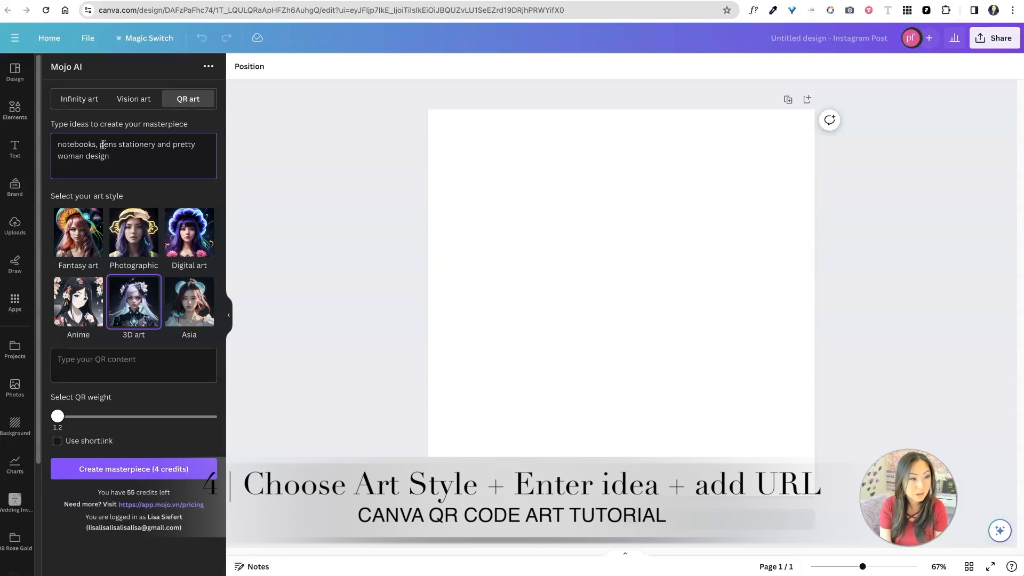
type("writing")
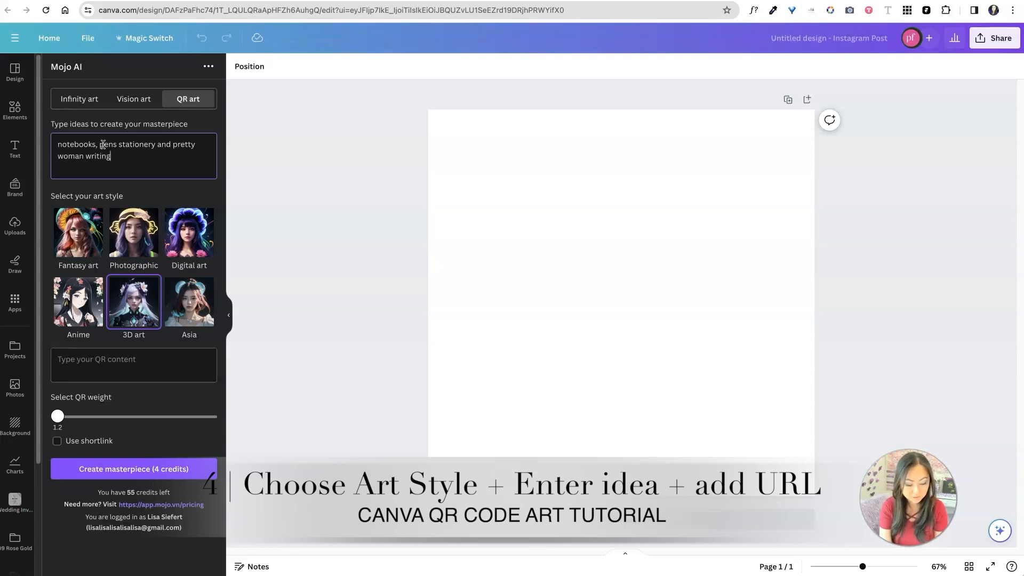
type("calligraphy")
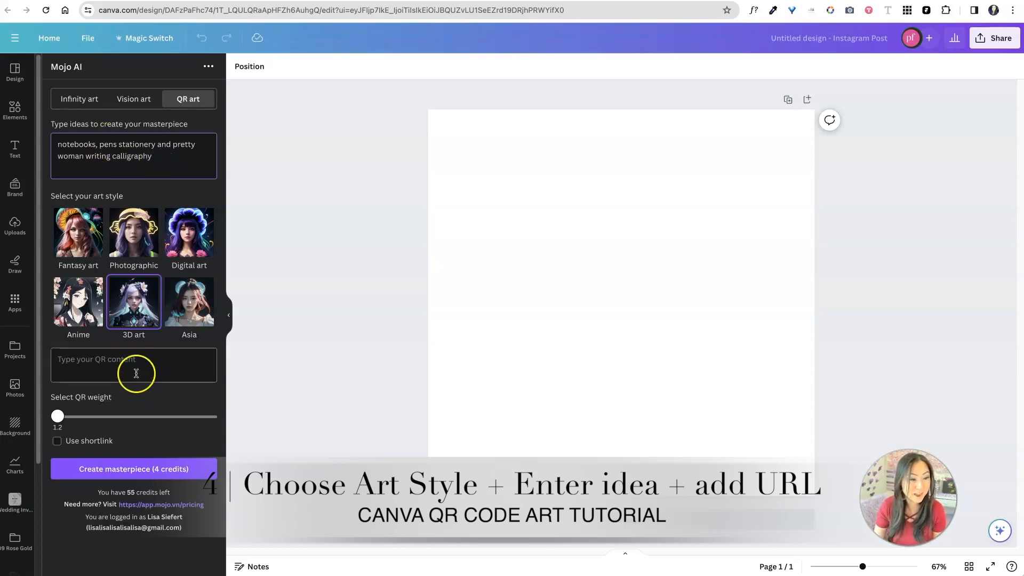
left_click(133, 365)
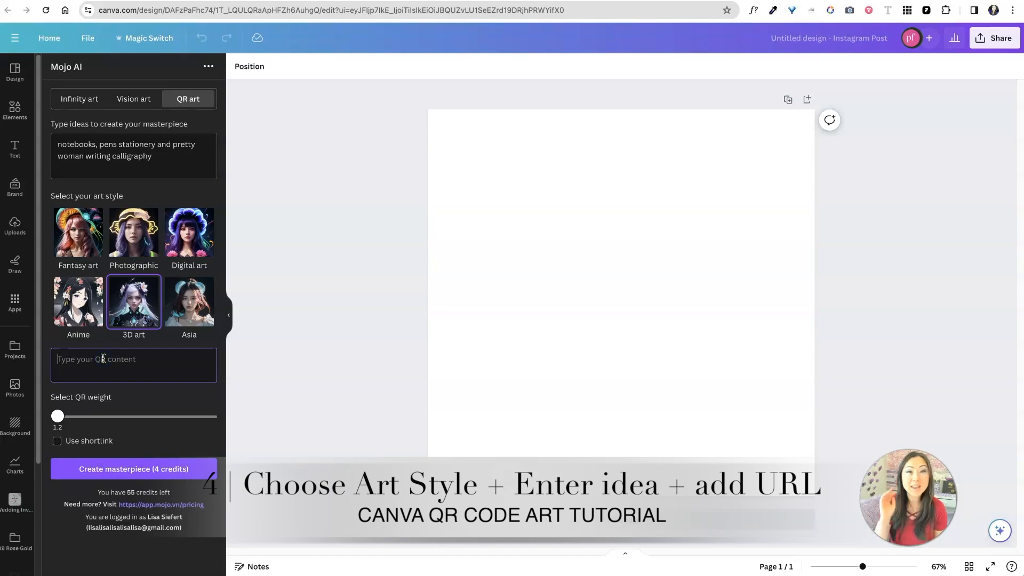
- Encode prettyfabulousdesigns.com as a shortlink and create the calligraphy-woman QR art masterpiece
type("prettyfabulousdesigns.com")
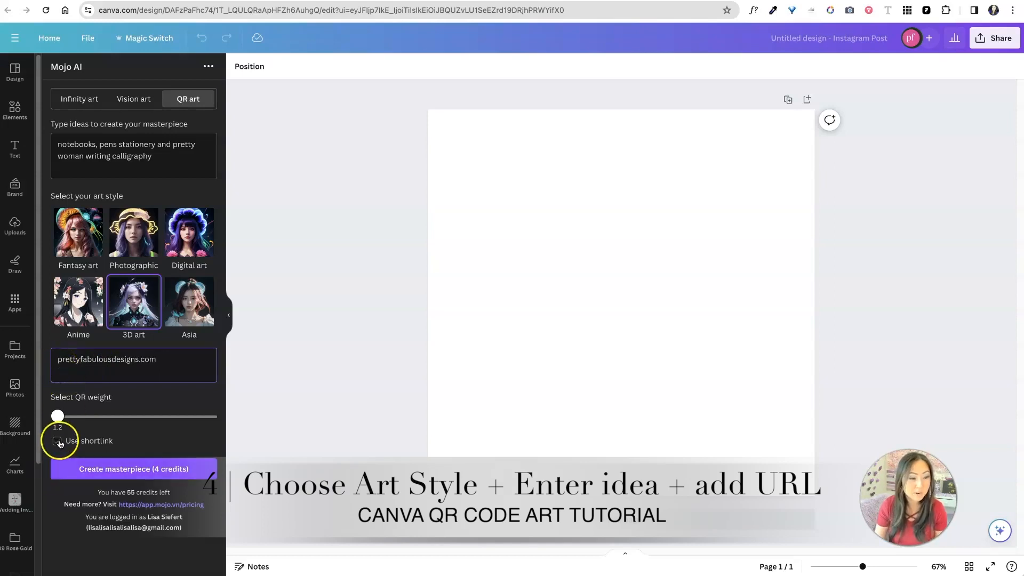
left_click(57, 440)
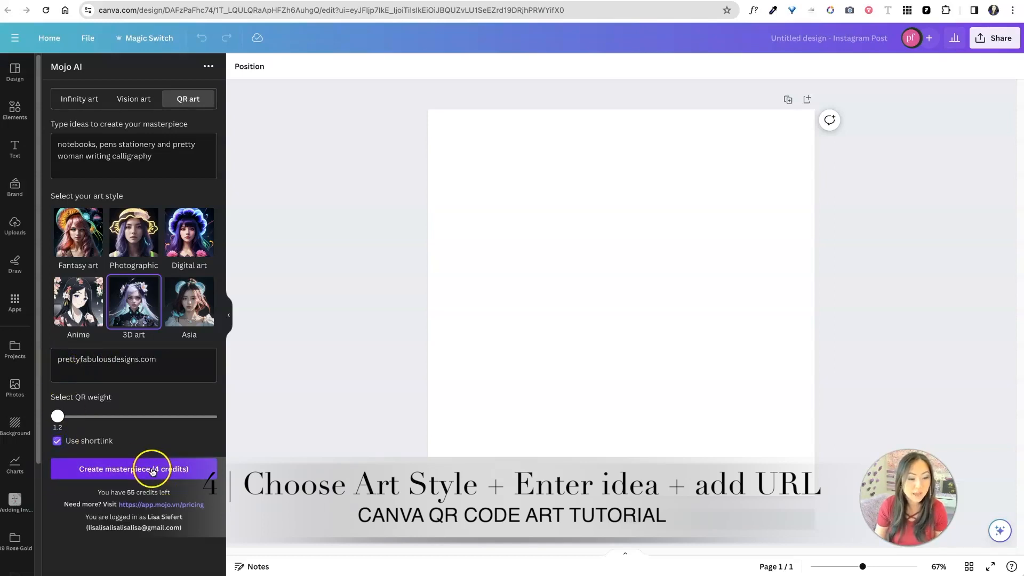
left_click(133, 469)
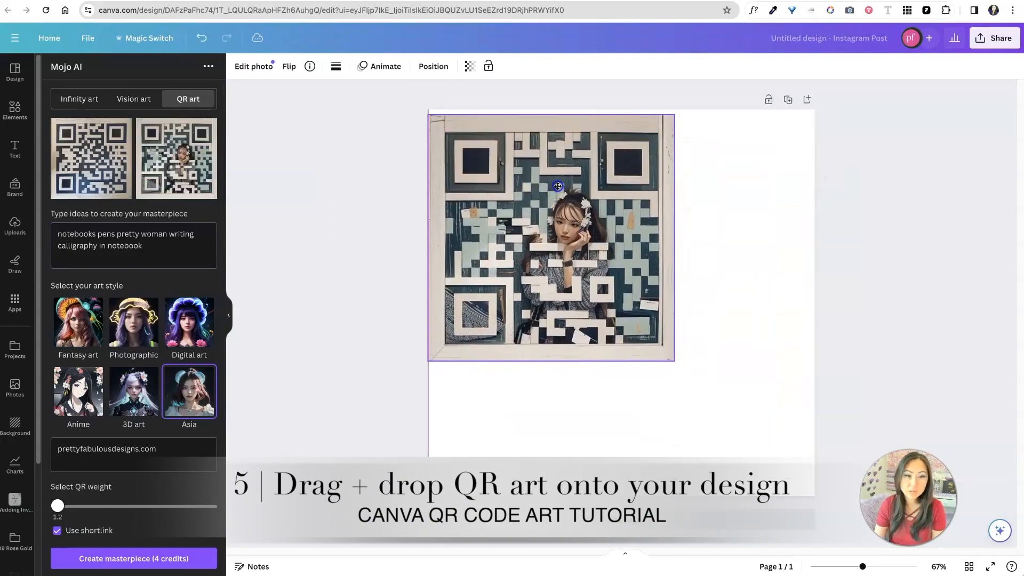
- Enlarge the placed QR art to fill the page and generate the ivy and violet garden QR art instead
left_click_drag(673, 363, 802, 483)
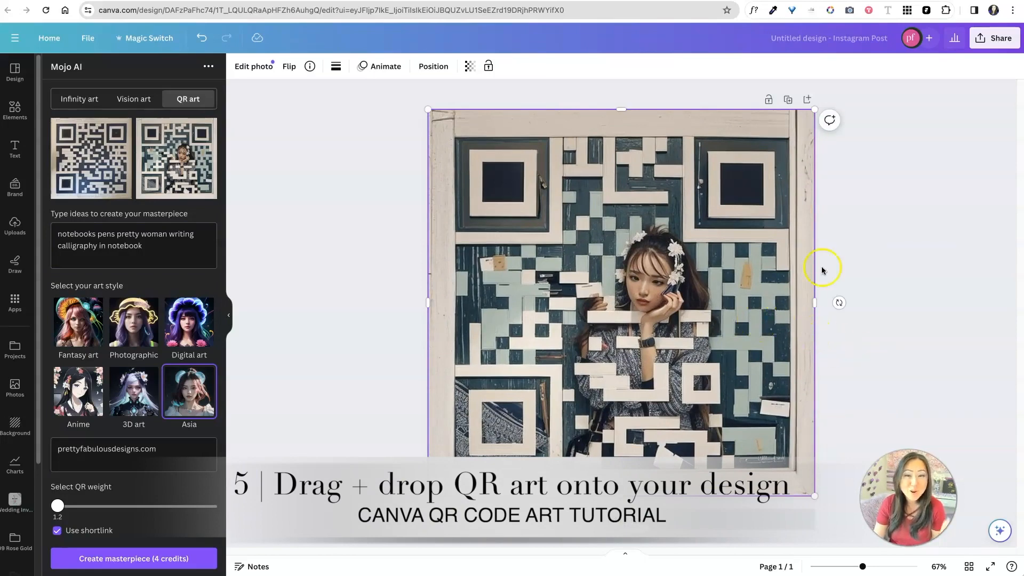
left_click(142, 245)
type("ivy and violet garden")
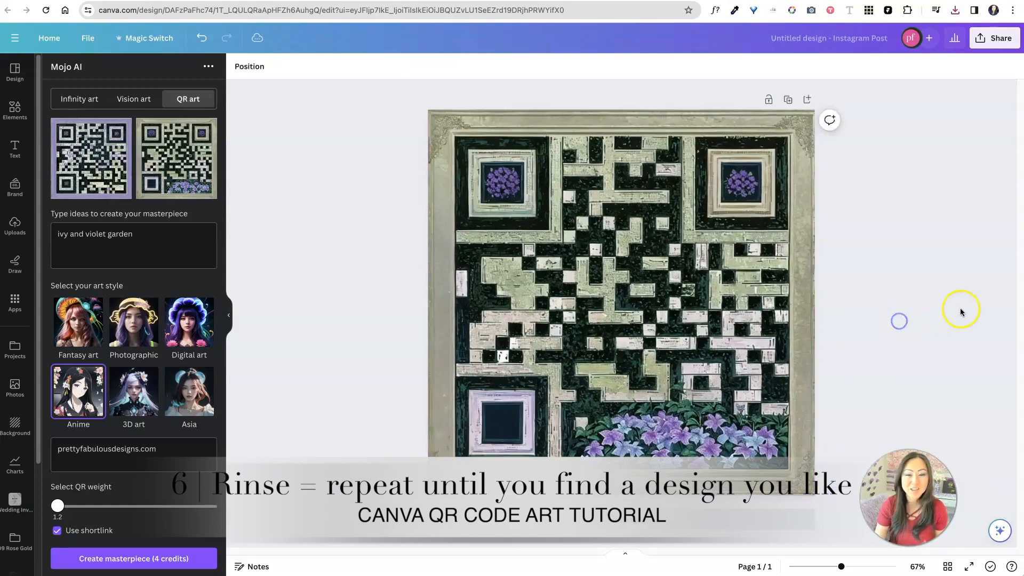
- Download the garden QR post as a PNG via Share > Download
left_click(993, 39)
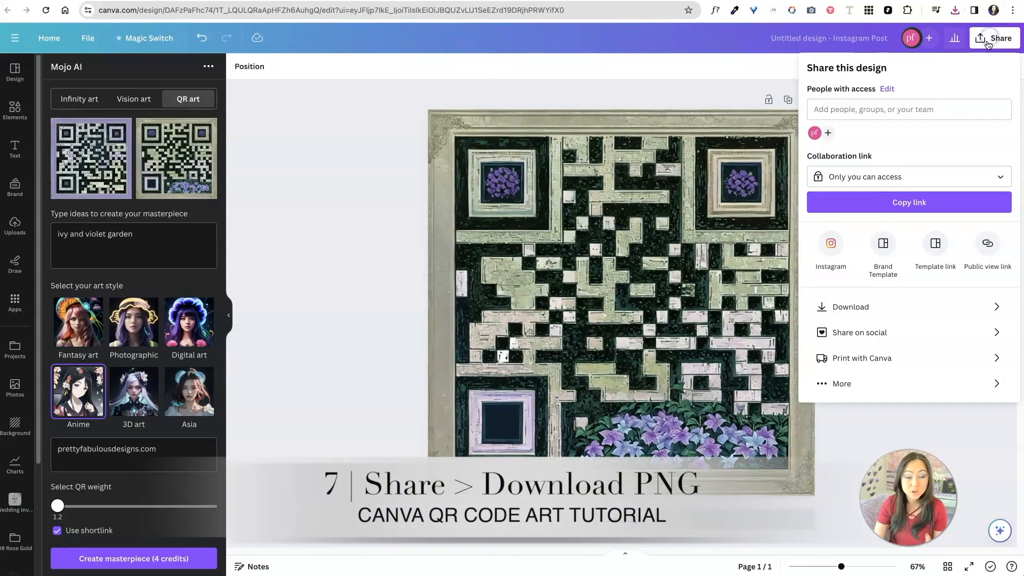
left_click(850, 306)
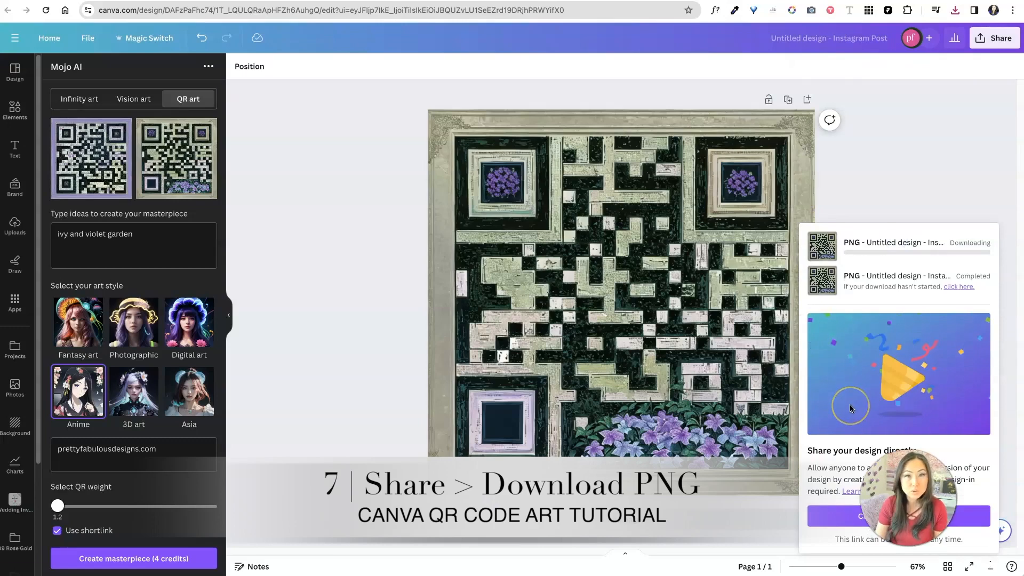
left_click(955, 9)
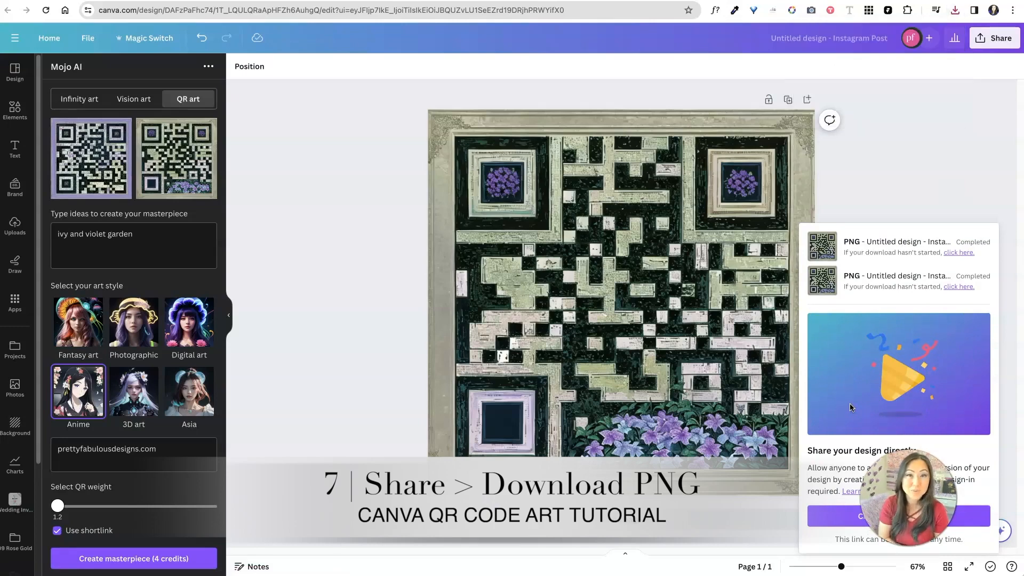
- Place another QR art image on the page and enlarge it from a corner handle
left_click(621, 287)
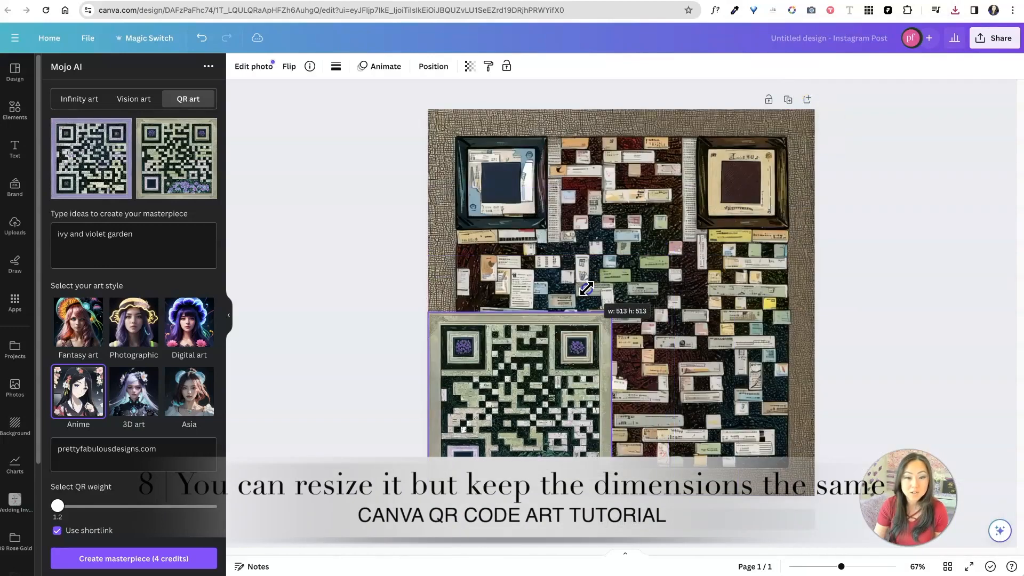
left_click_drag(586, 288, 662, 220)
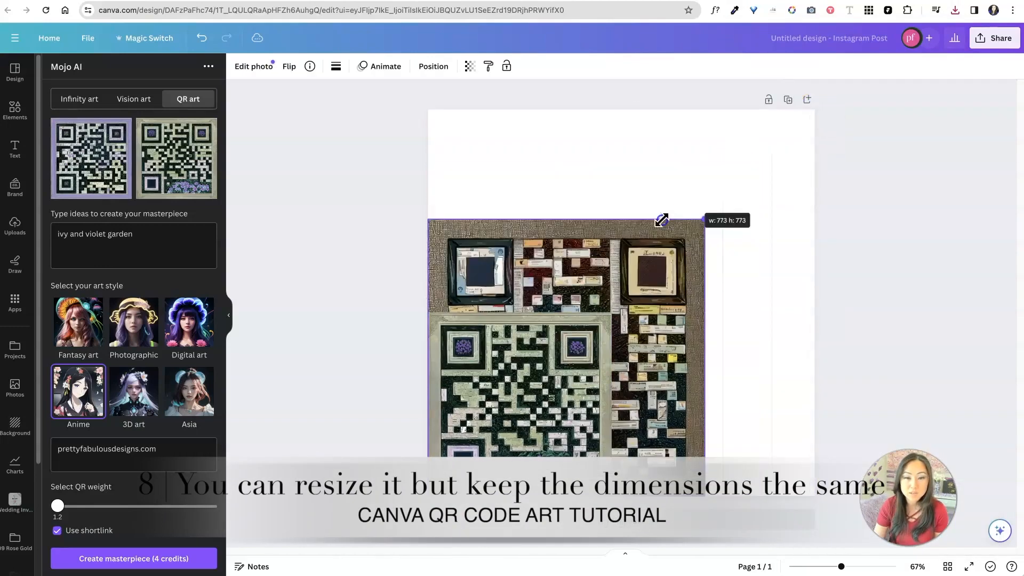